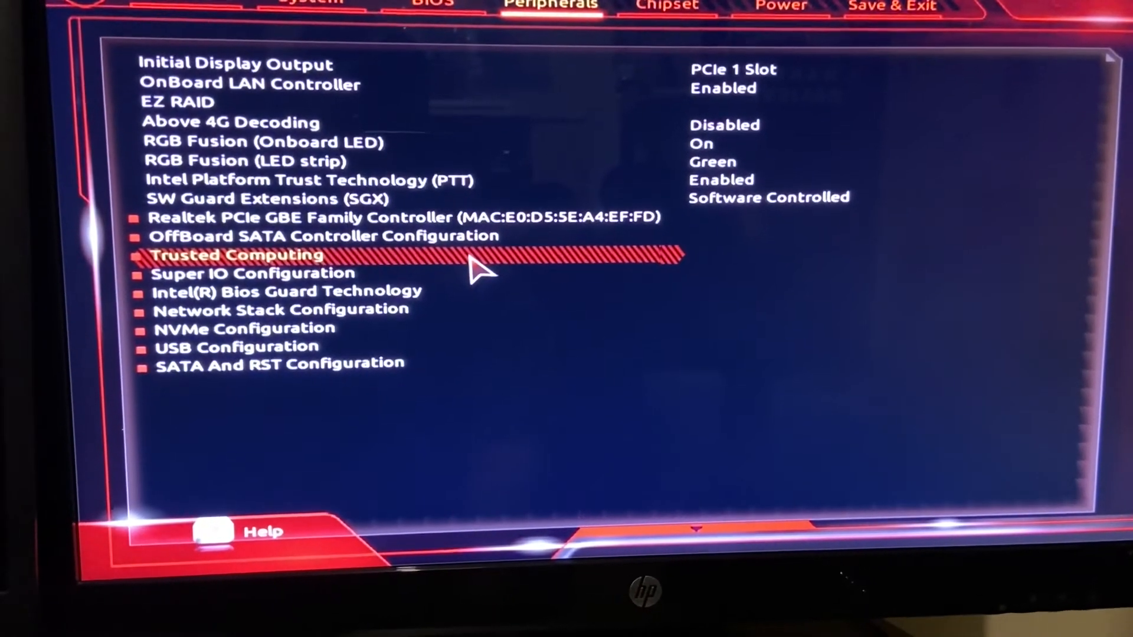
- Enter the Trusted Computing page from Peripherals, showing TPM 2.0 with Security Device Support enabled
left_click(239, 255)
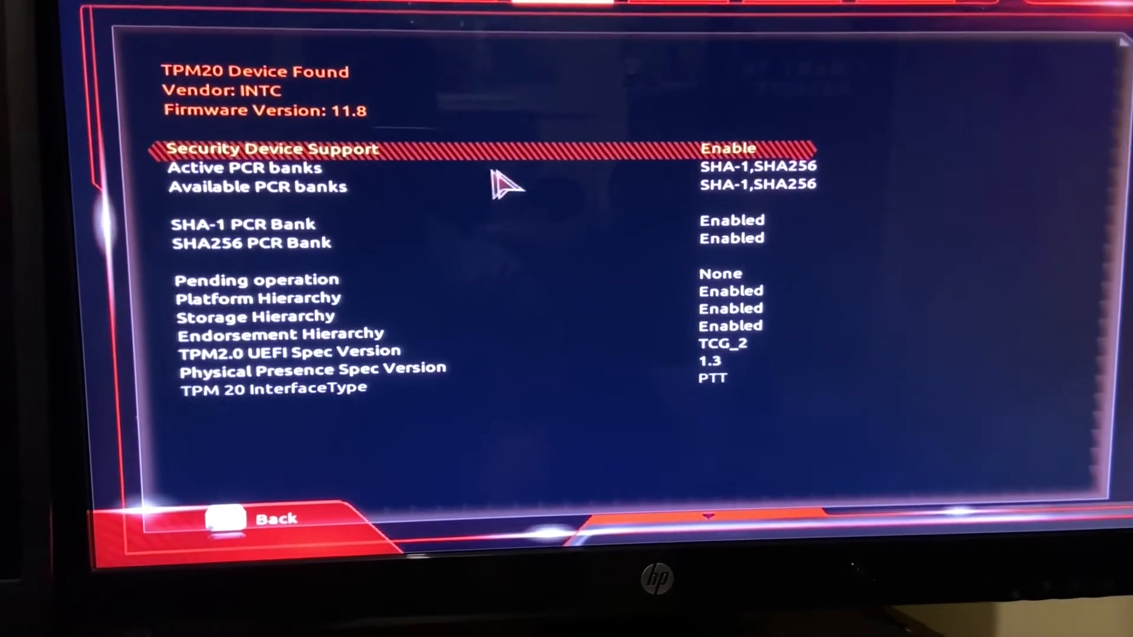